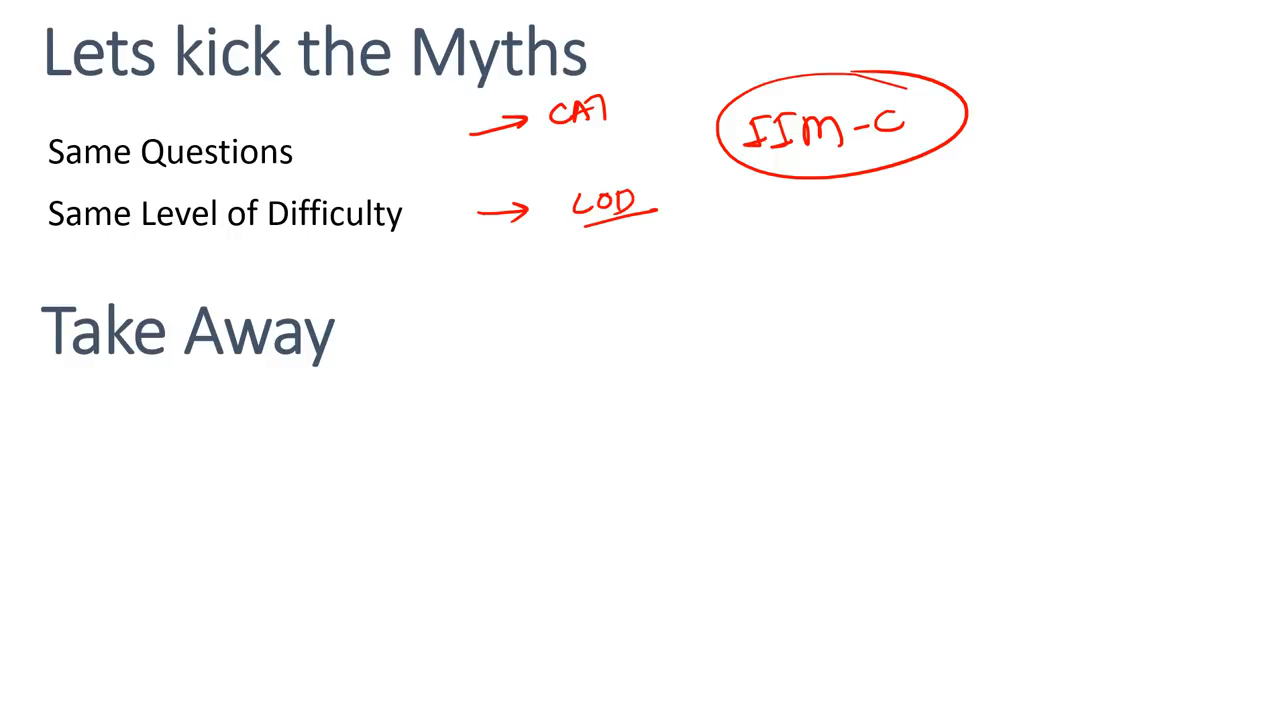
- Handwrite 'myth' in red ink beside the 'Same Level of Difficulty' line
drag(420, 230, 510, 180)
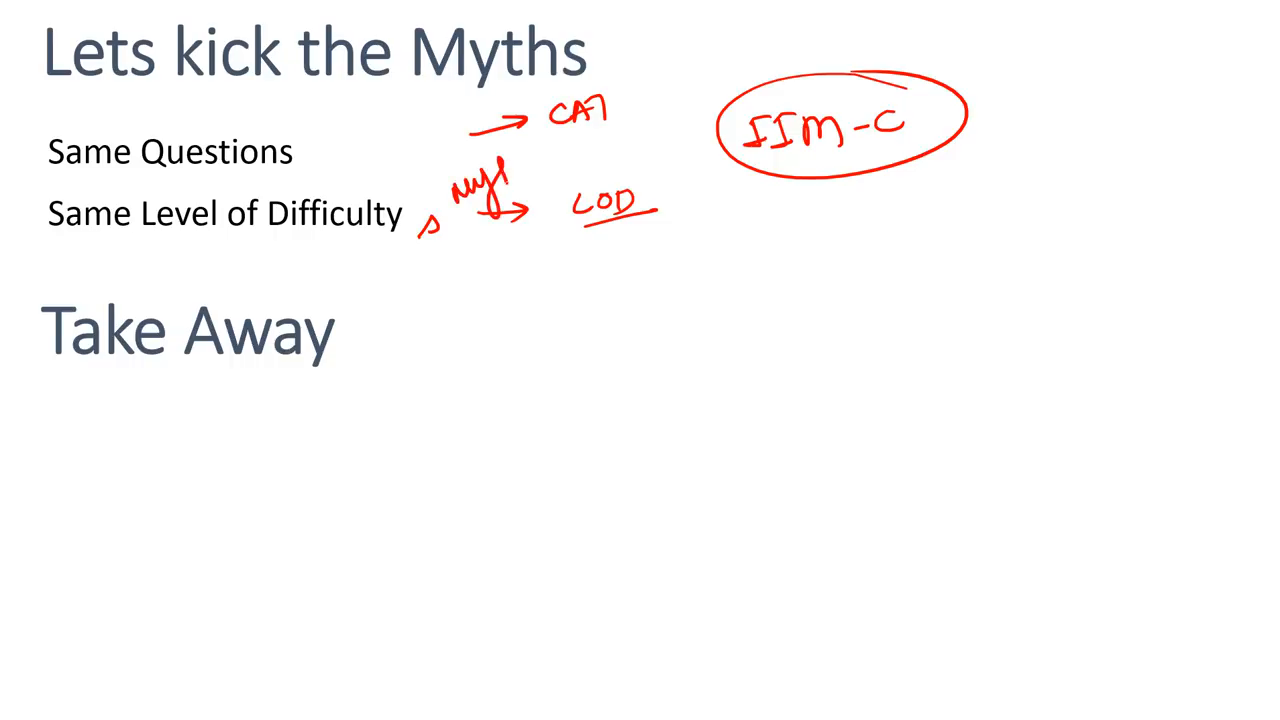
drag(410, 225, 540, 150)
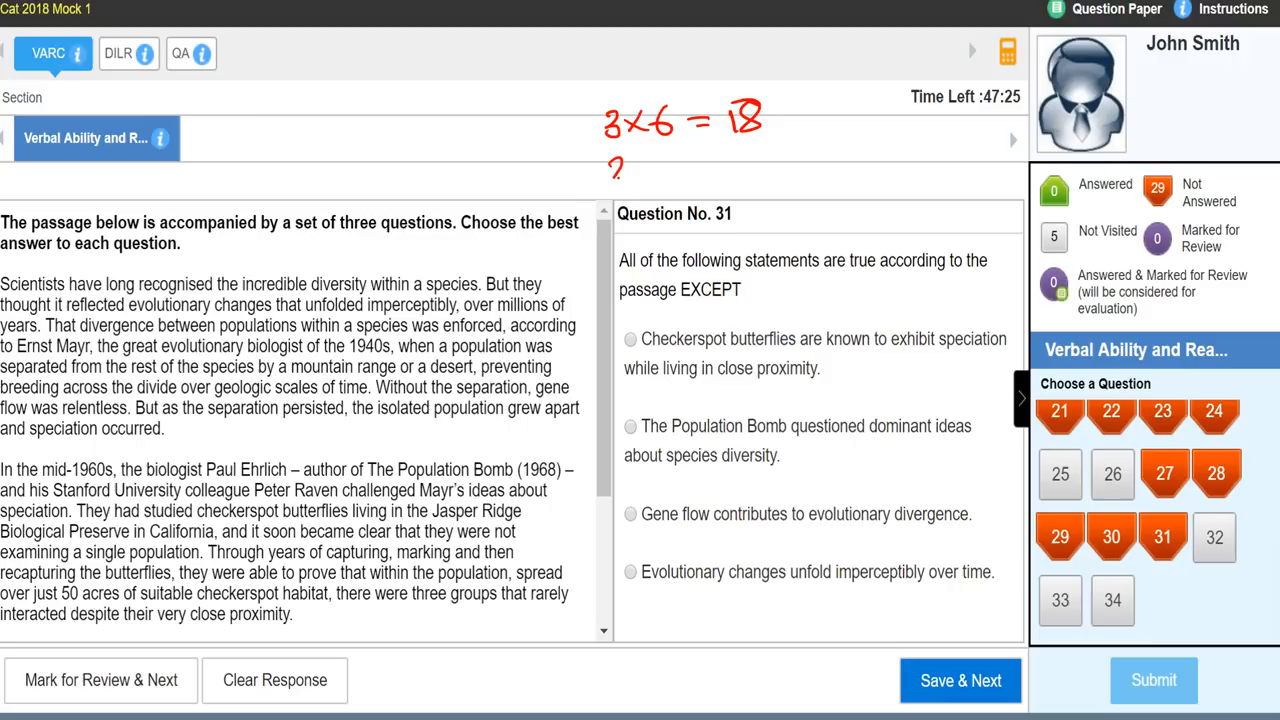
- Write '2×8 = 16' under the 3×6 sum and add red count notes on the exam slide
drag(610, 165, 770, 150)
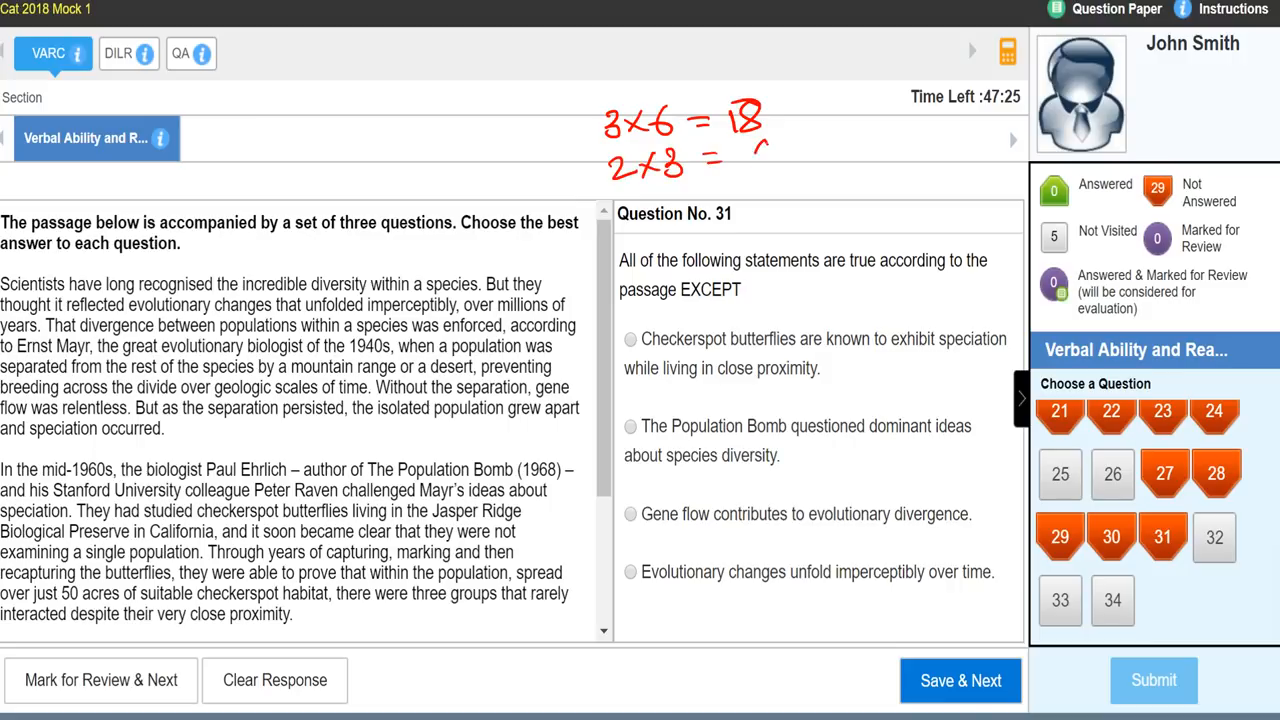
drag(750, 160, 805, 180)
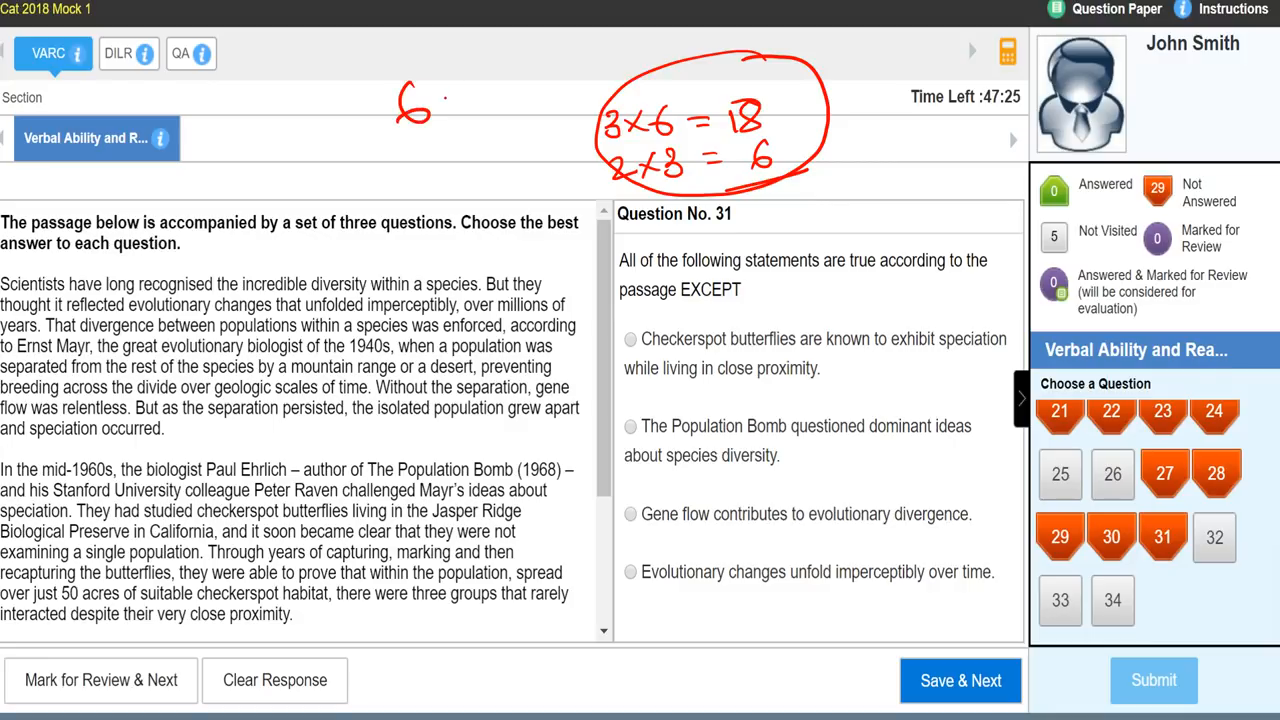
drag(440, 110, 470, 75)
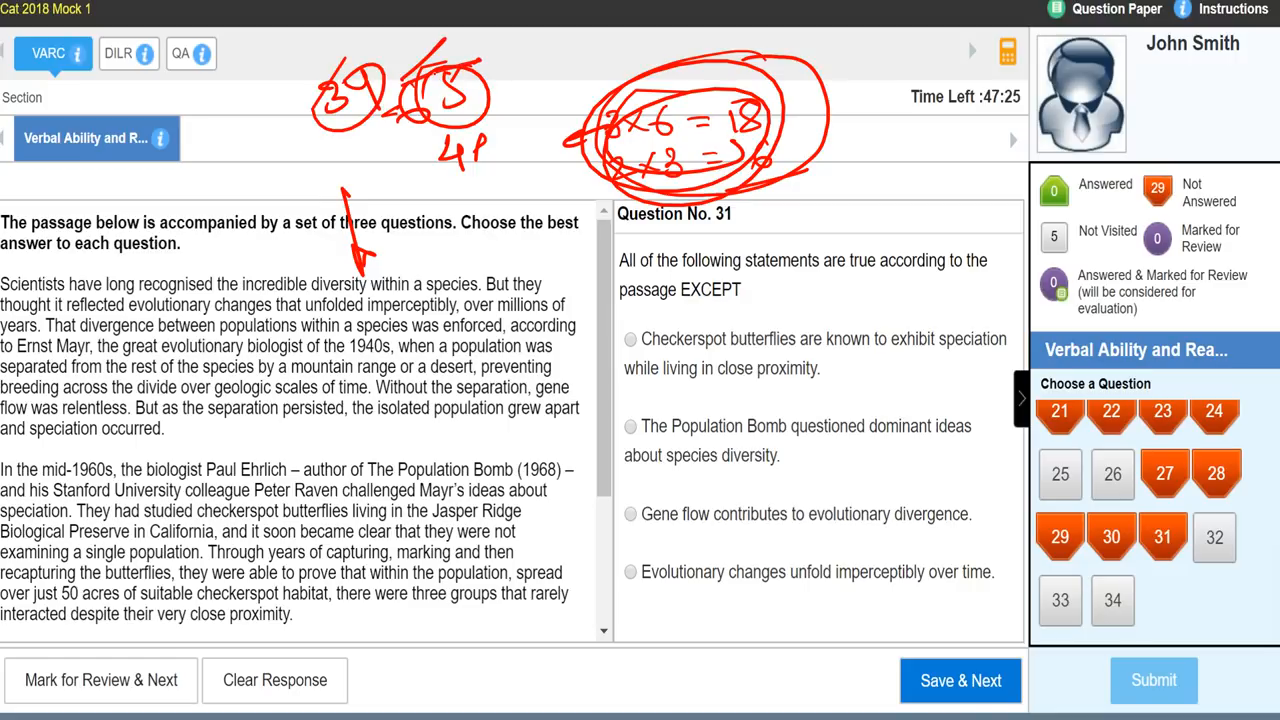
drag(245, 150, 265, 180)
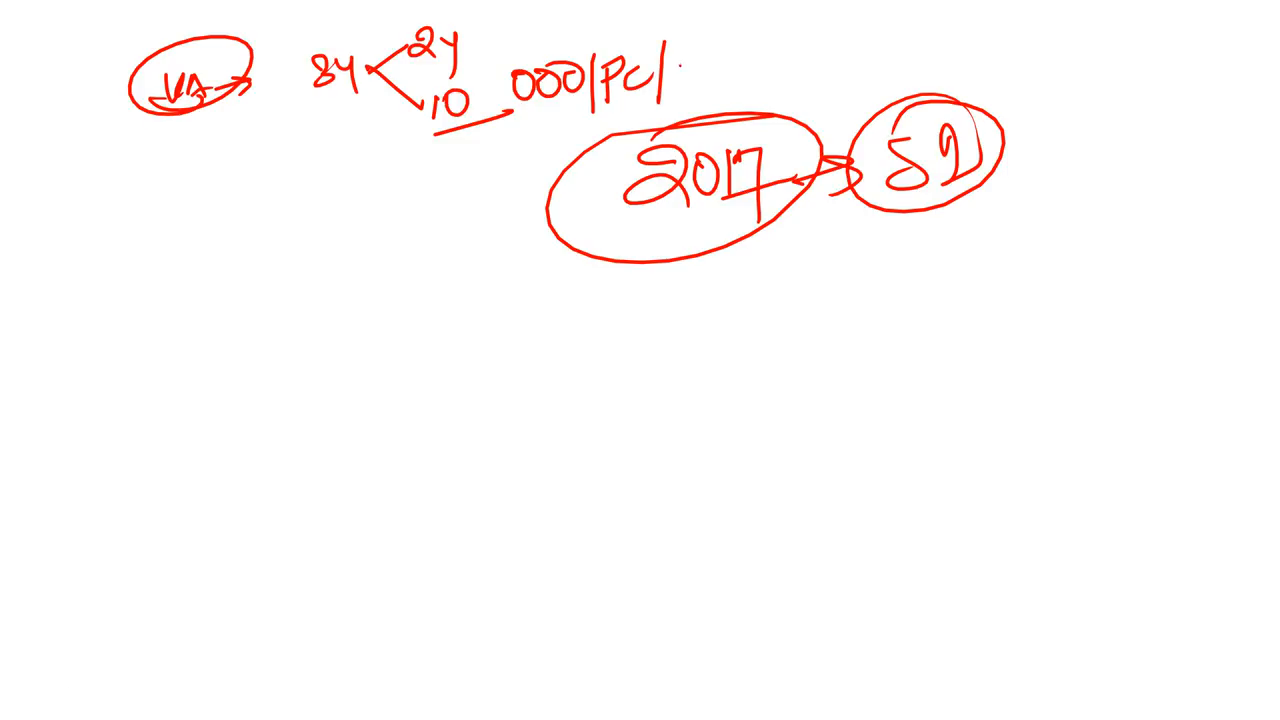
- Add PJ and circle the PC|PJ group, then start writing LRD below VA
drag(530, 75, 780, 110)
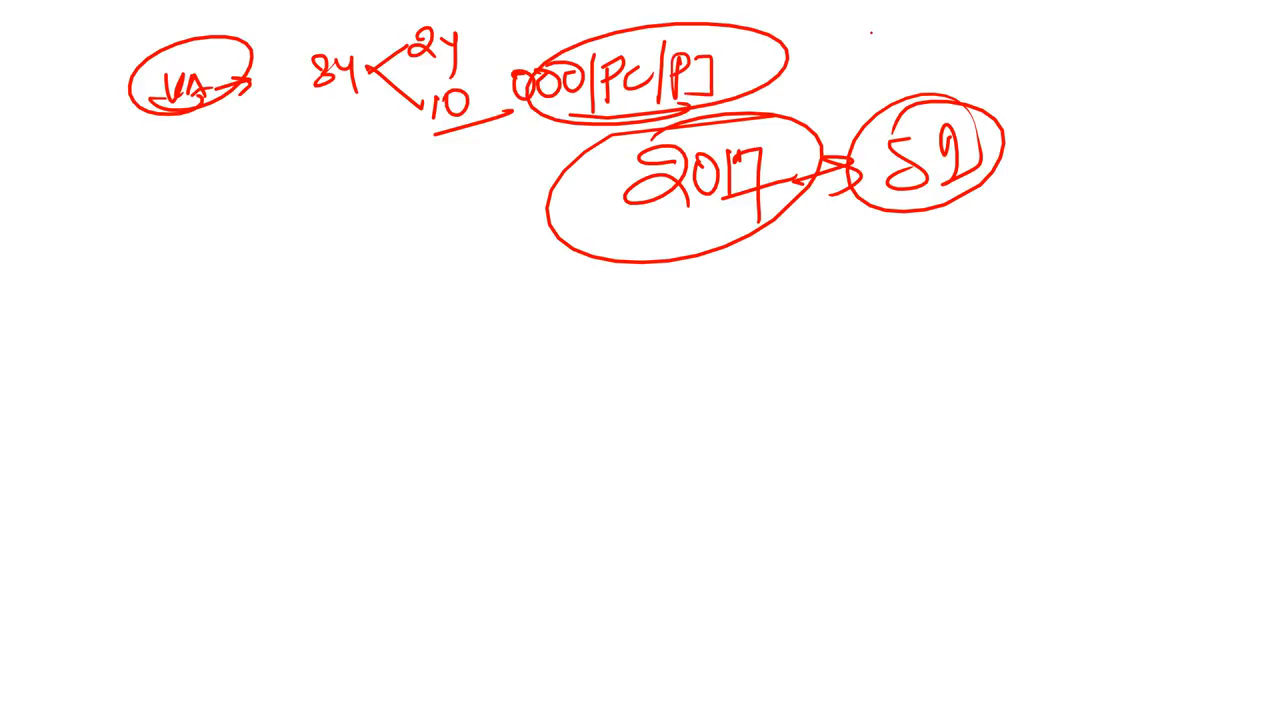
drag(160, 205, 225, 205)
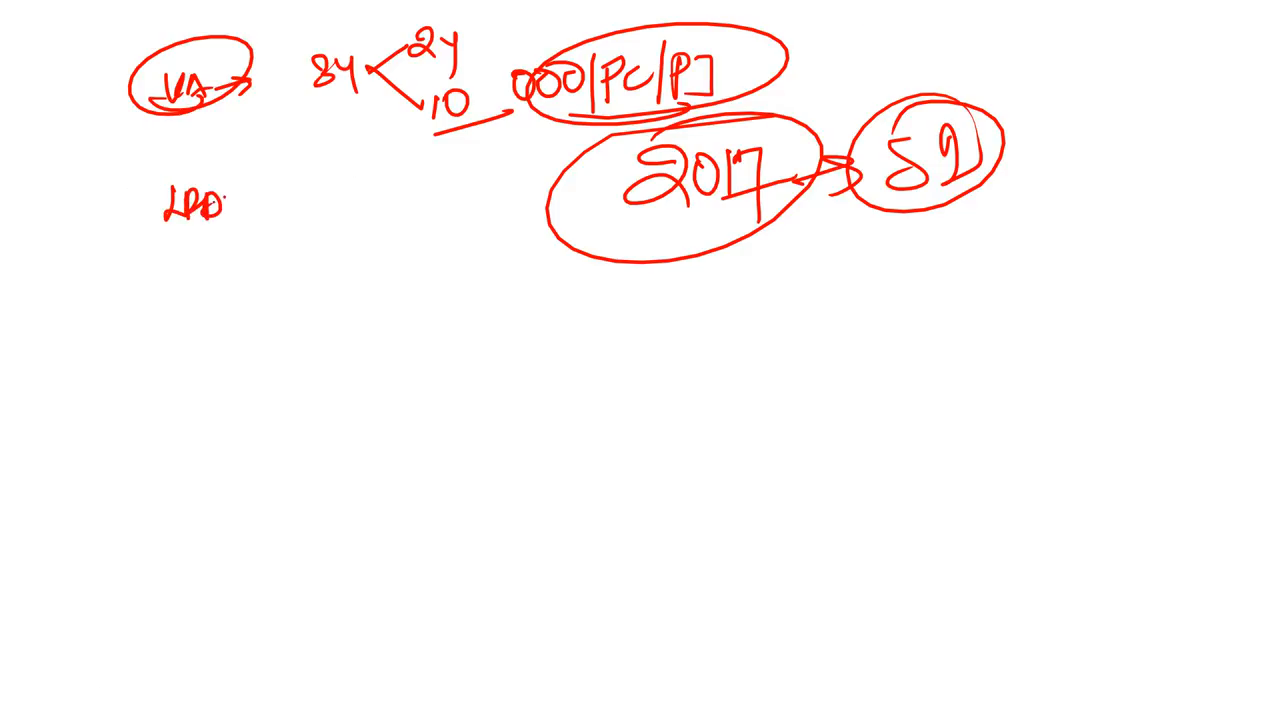